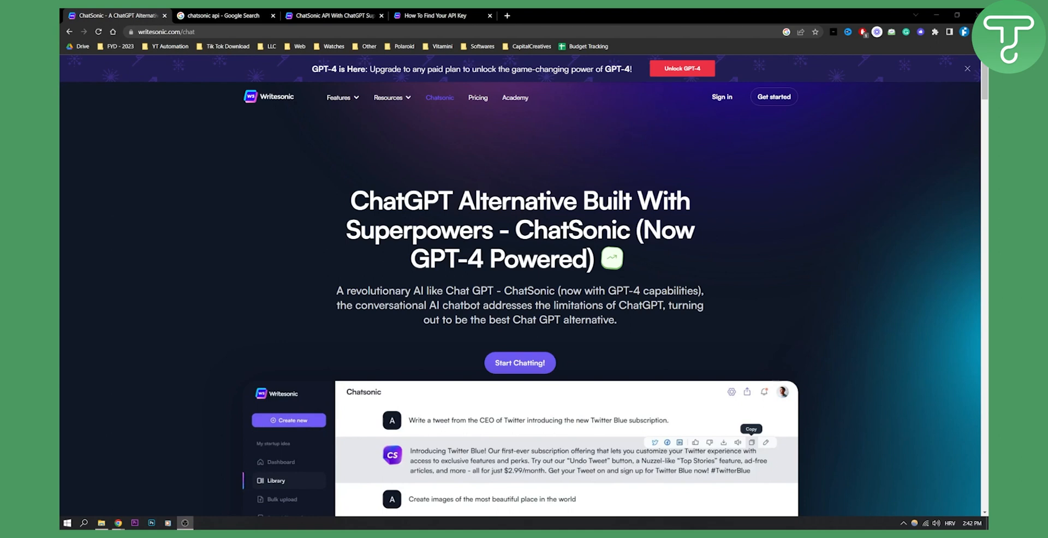
mouse_move(321, 69)
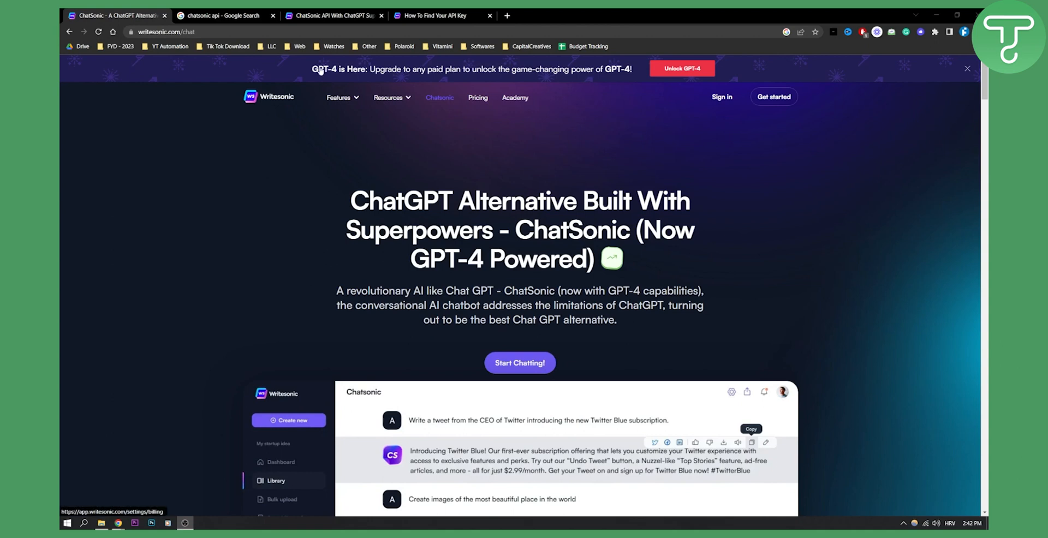
mouse_move(619, 98)
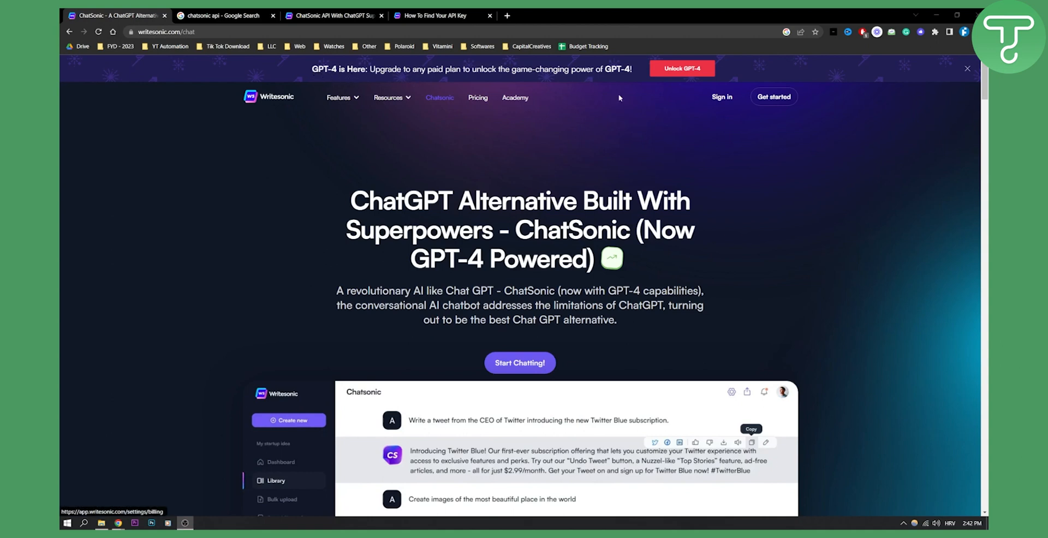
mouse_move(681, 70)
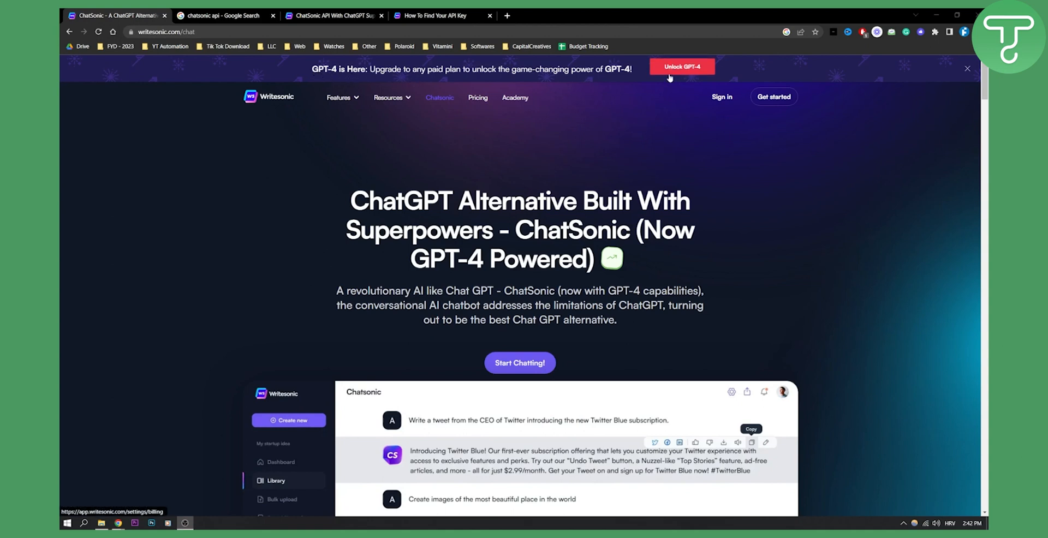
mouse_move(332, 188)
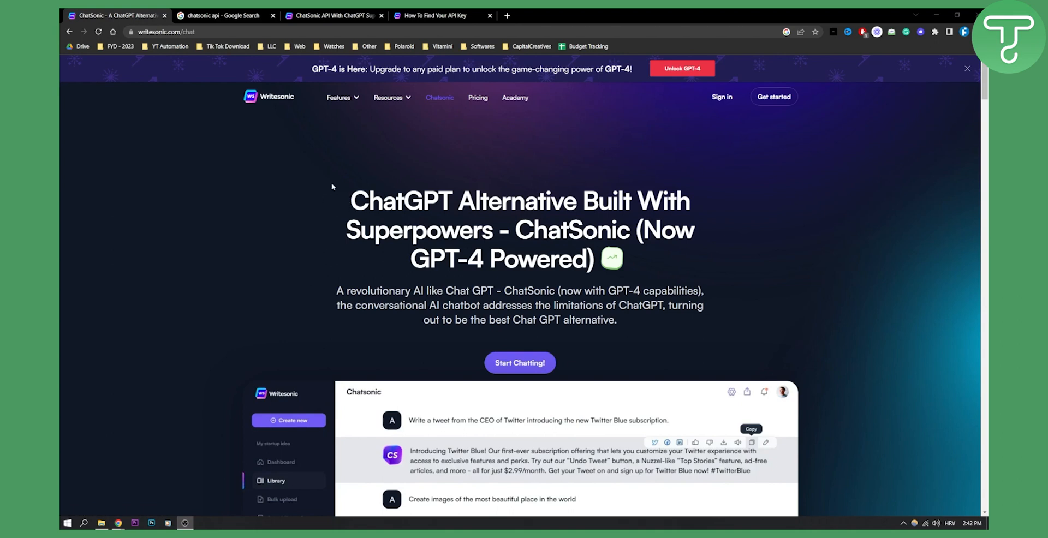
mouse_move(310, 171)
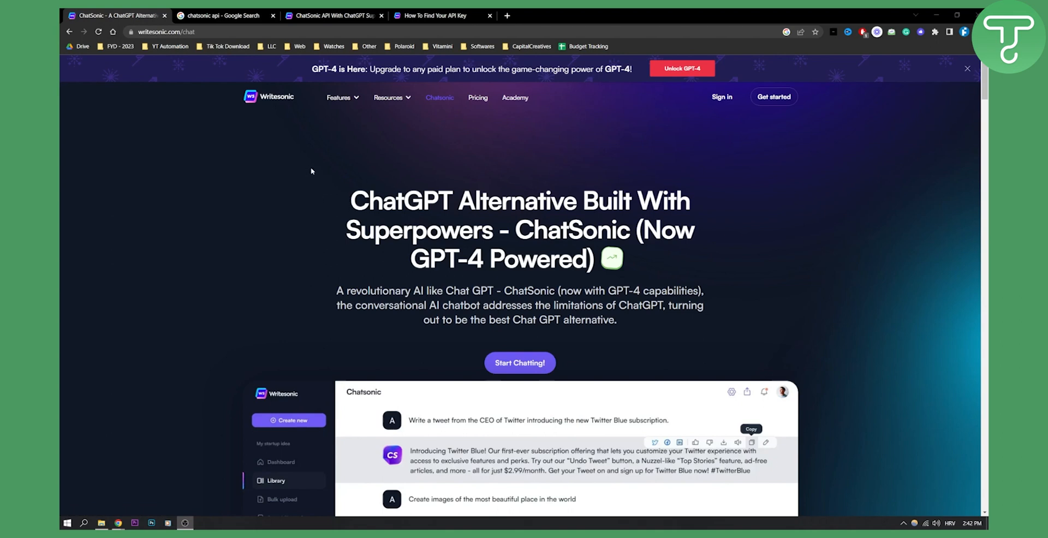
mouse_move(227, 60)
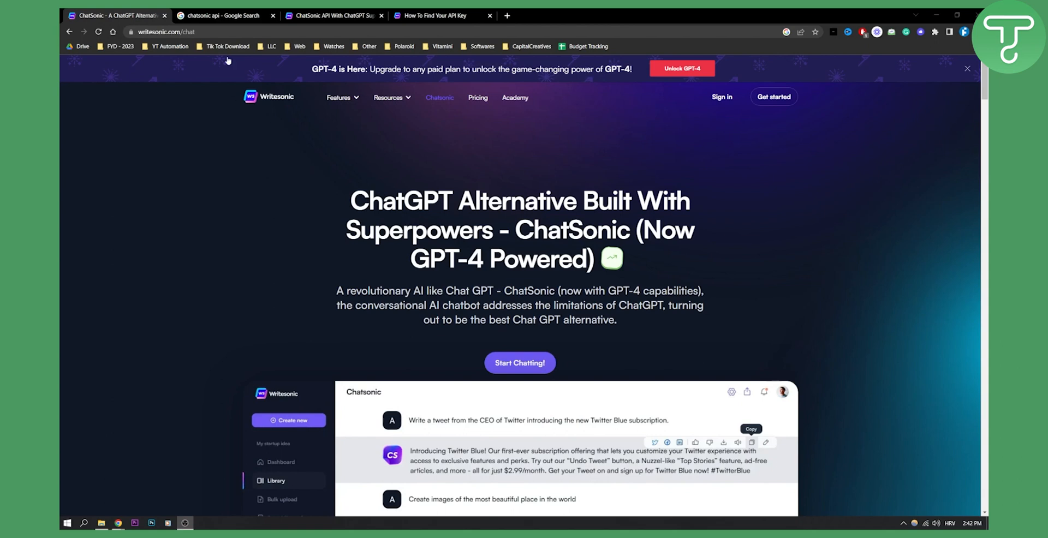
From the 'chatsonic api' Google results, open 'ChatSonic API With ChatGPT Superpowers'.
click(220, 15)
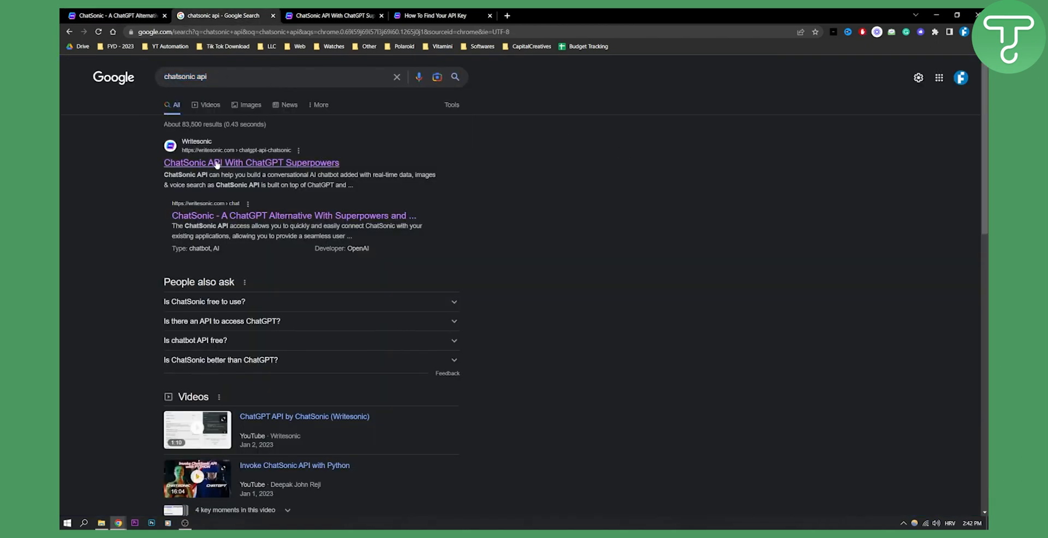
click(250, 162)
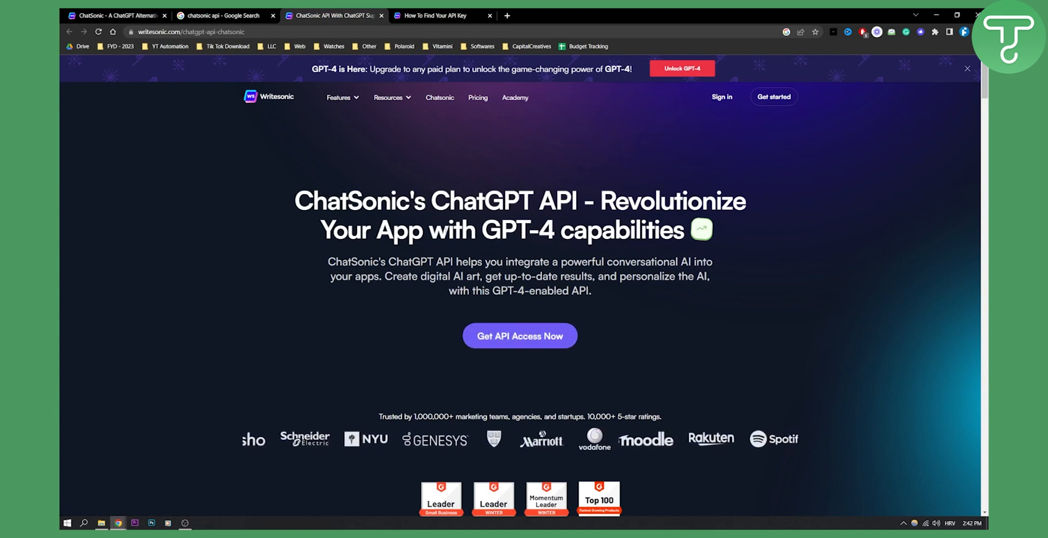
Switch to the 'How To Find Your API Key' docs tab.
click(434, 15)
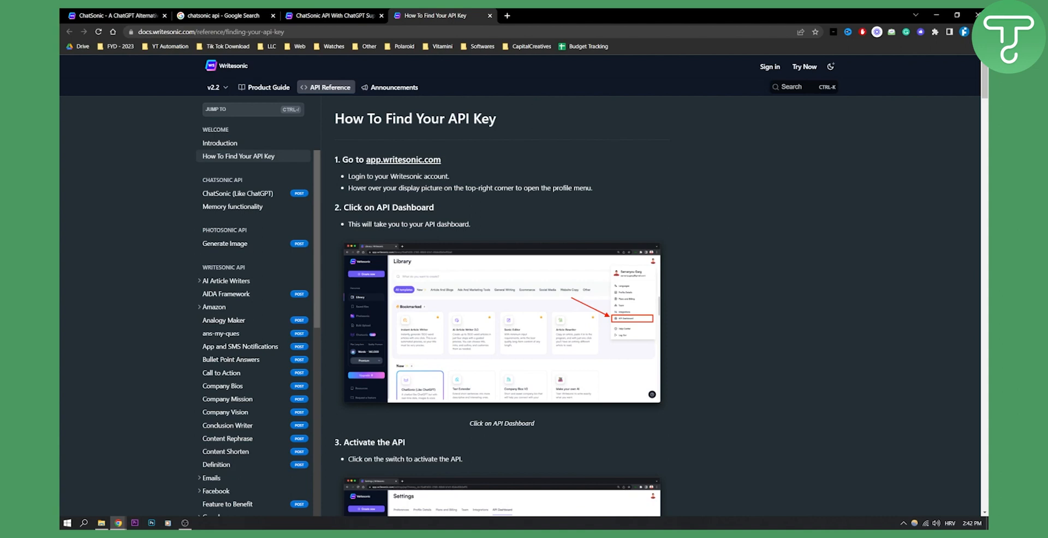
mouse_move(417, 144)
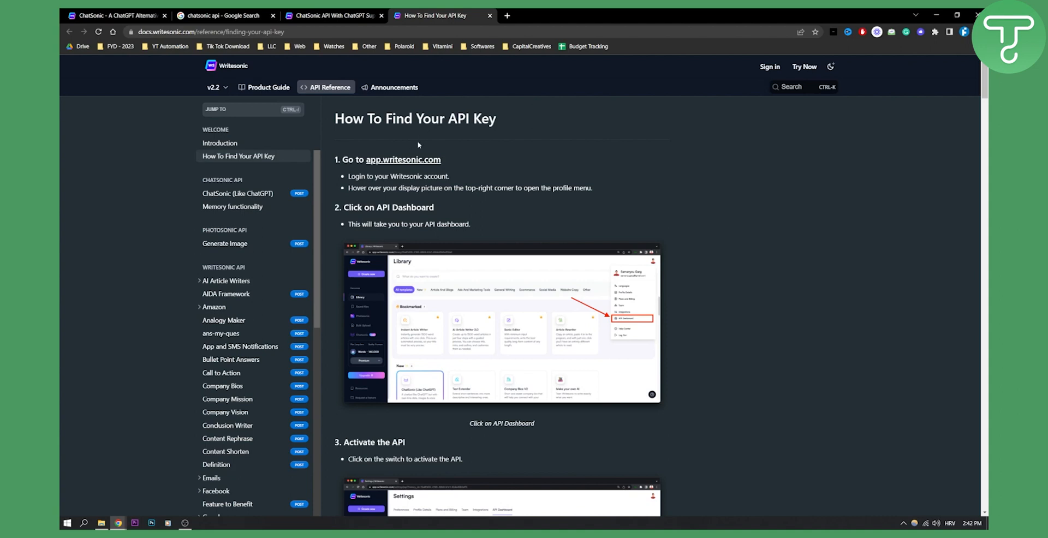
mouse_move(419, 145)
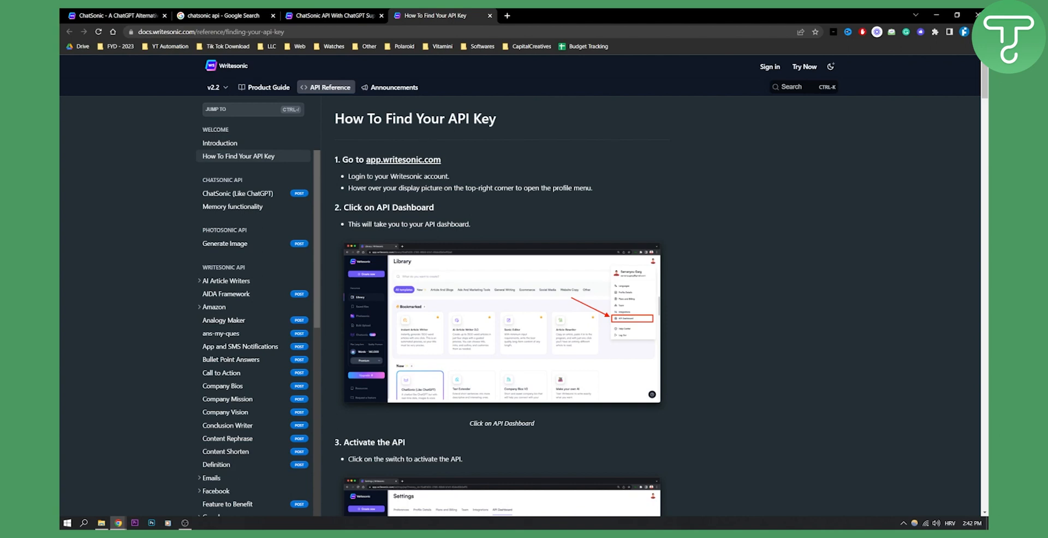
mouse_move(676, 271)
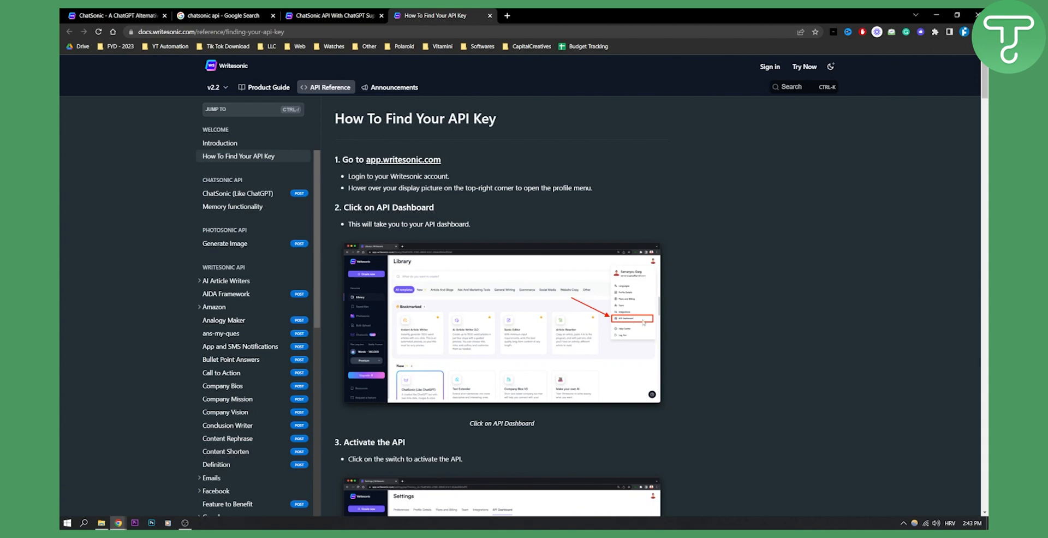
scroll(down, 3)
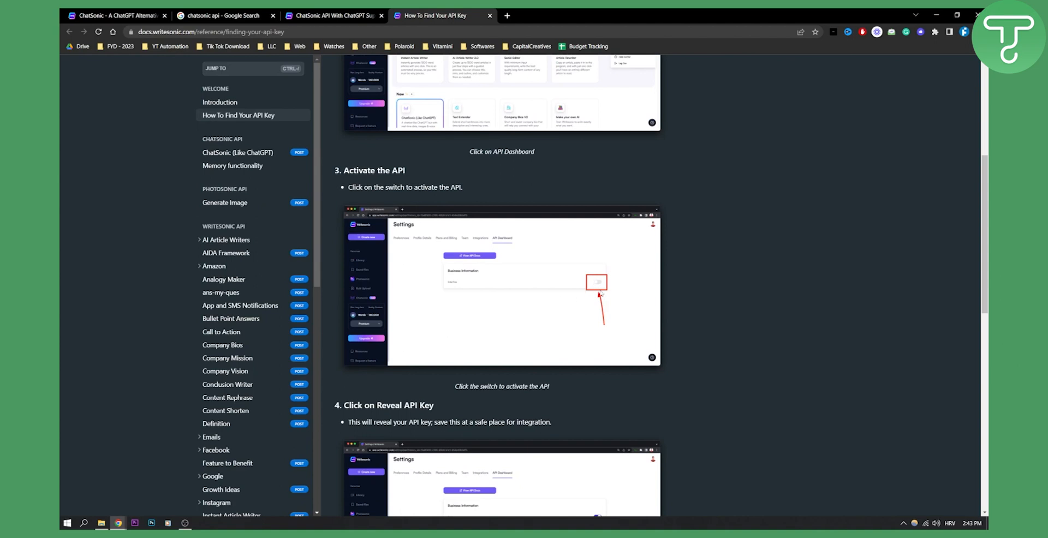
scroll(down, 3)
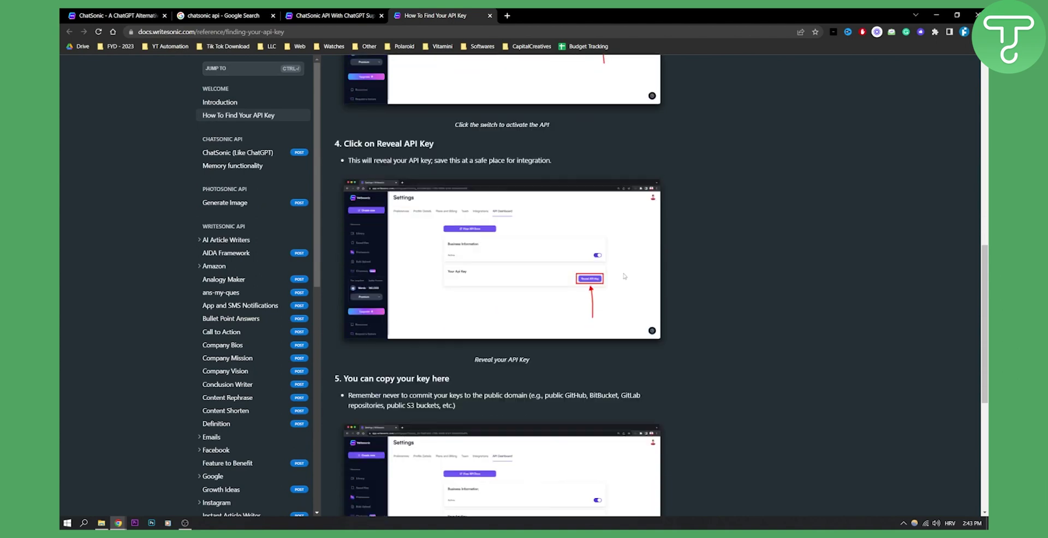
scroll(down, 3)
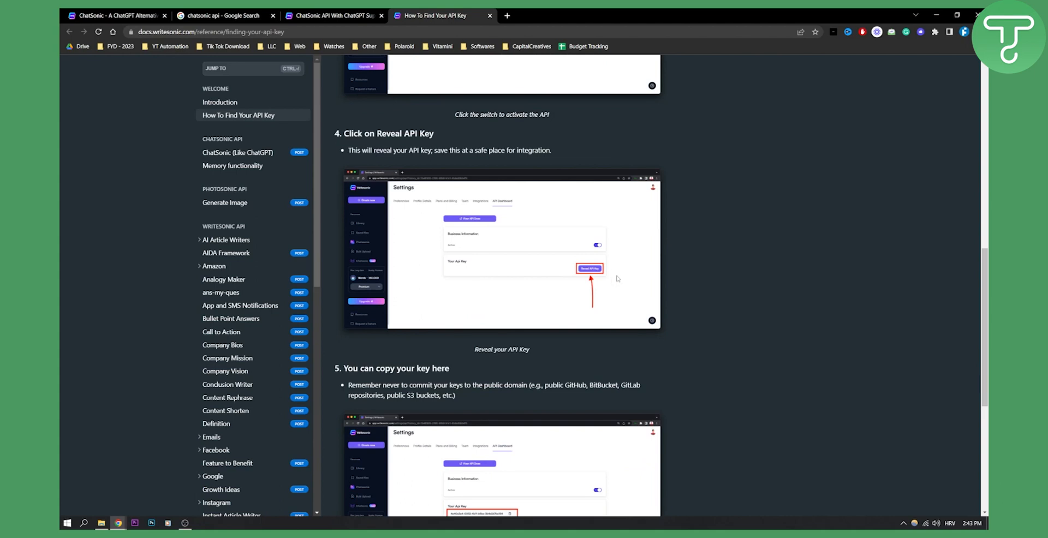
scroll(down, 3)
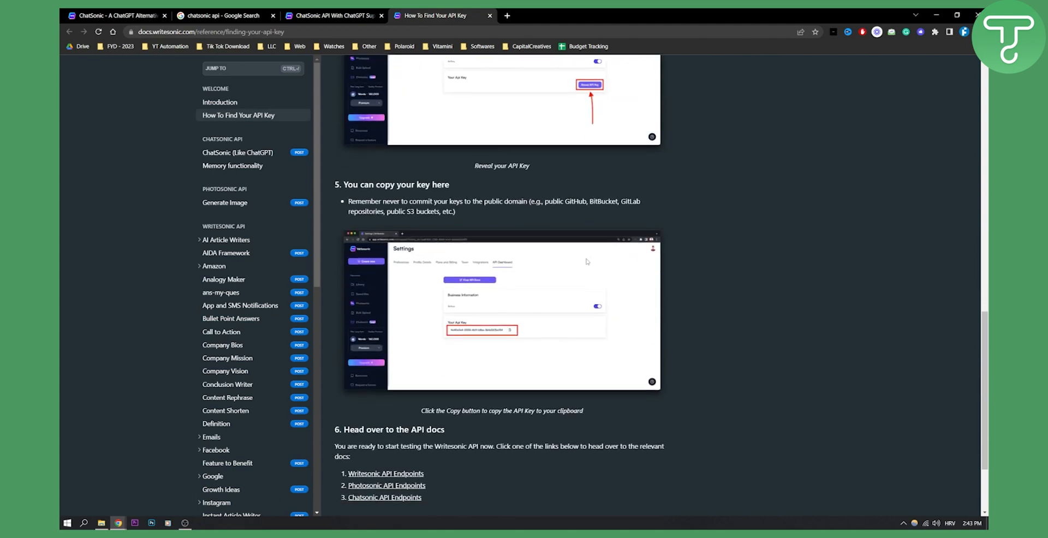
scroll(down, 3)
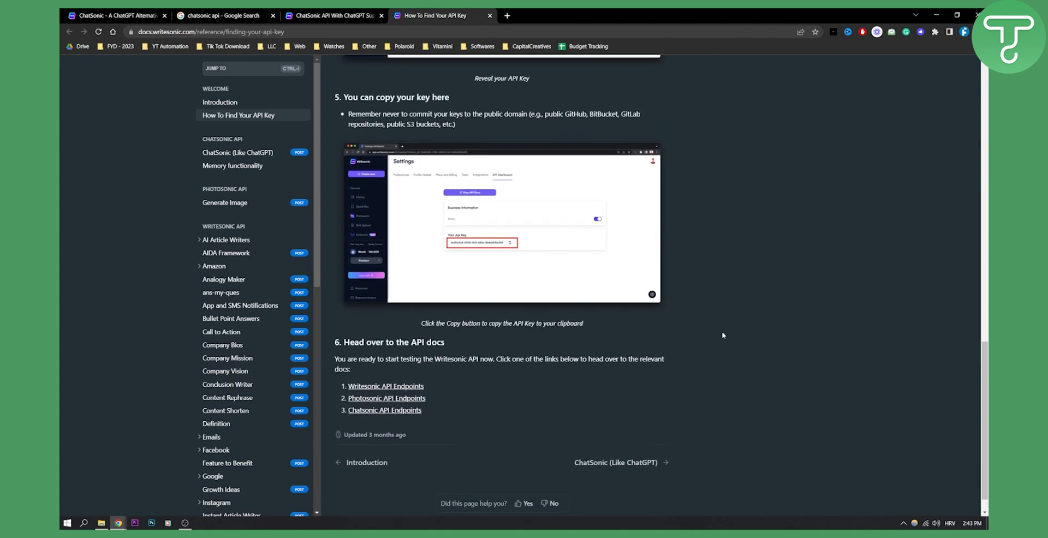
scroll(up, 3)
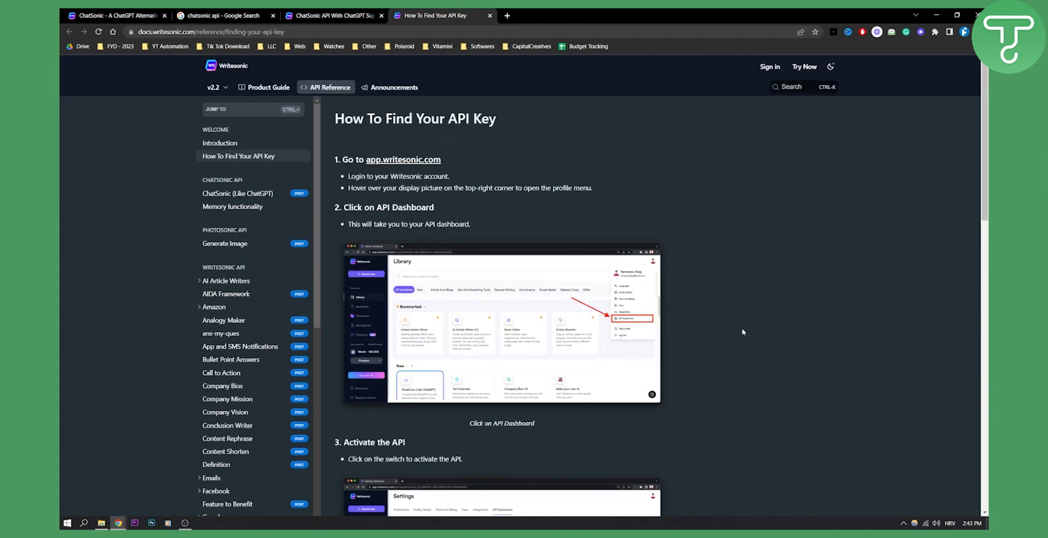